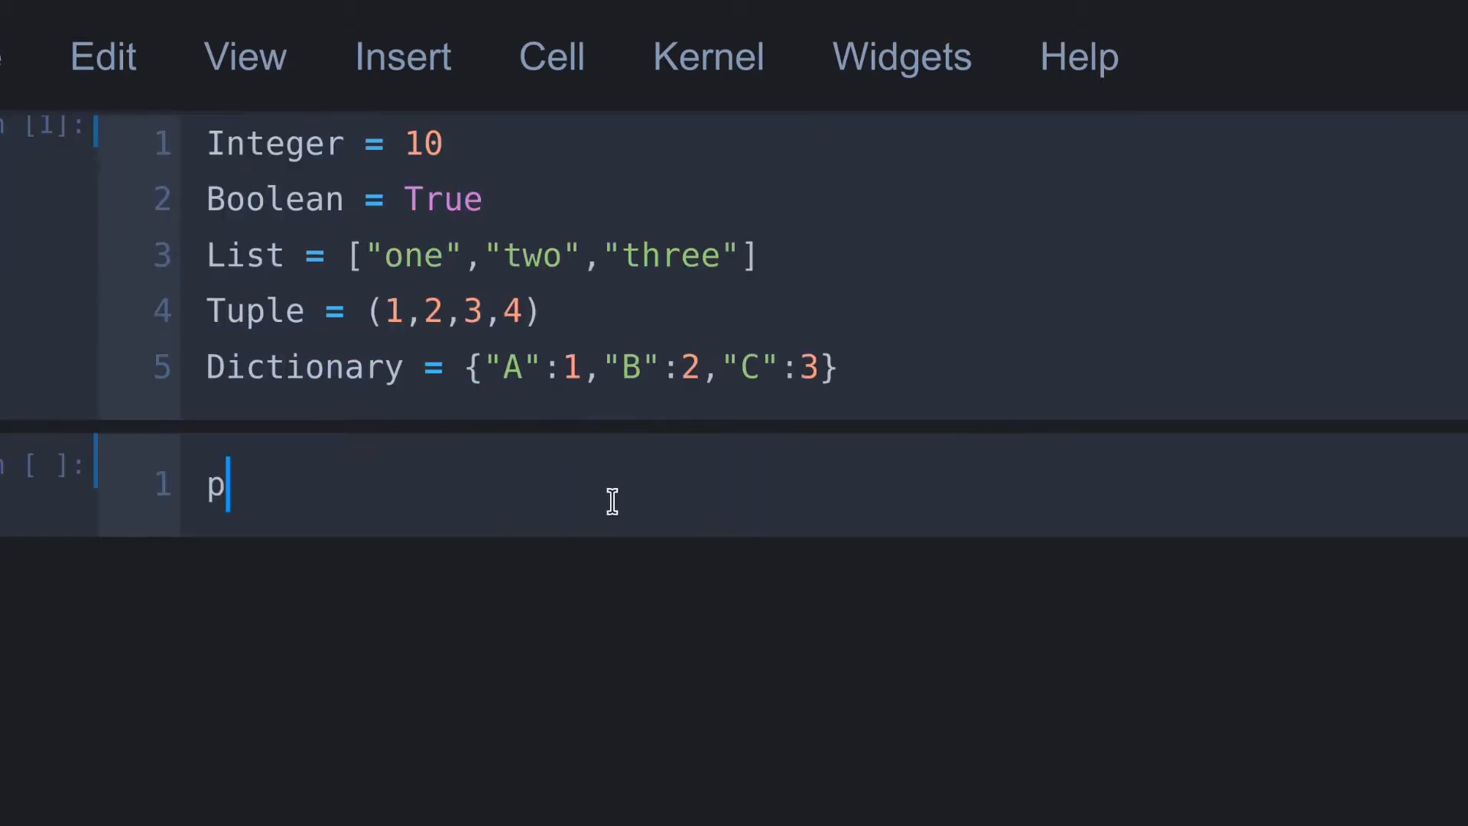
Write print(Integer()) in the cell and run it, raising 'int' object is not callable.
type("rint(In")
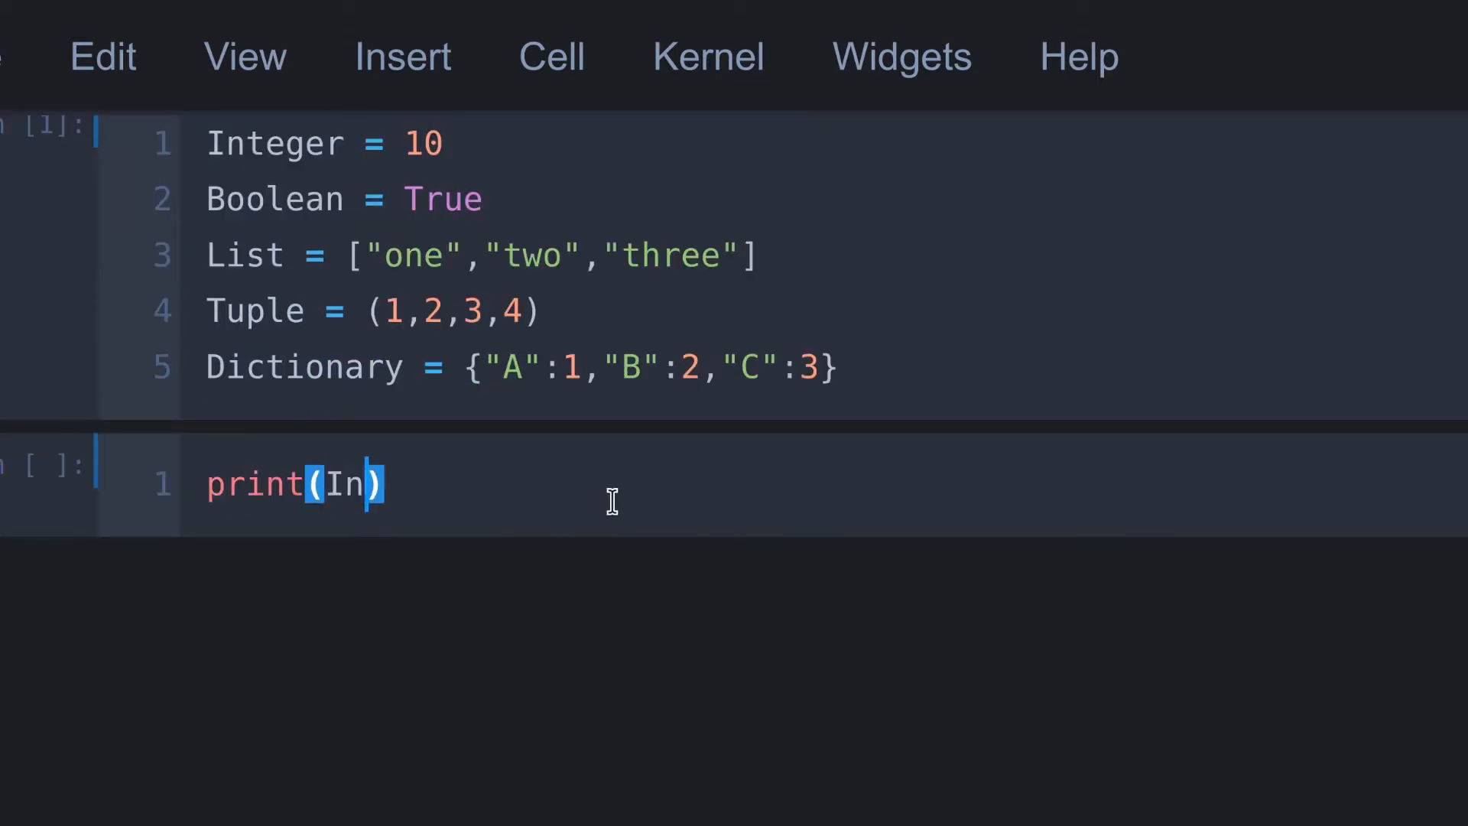
type("teger")
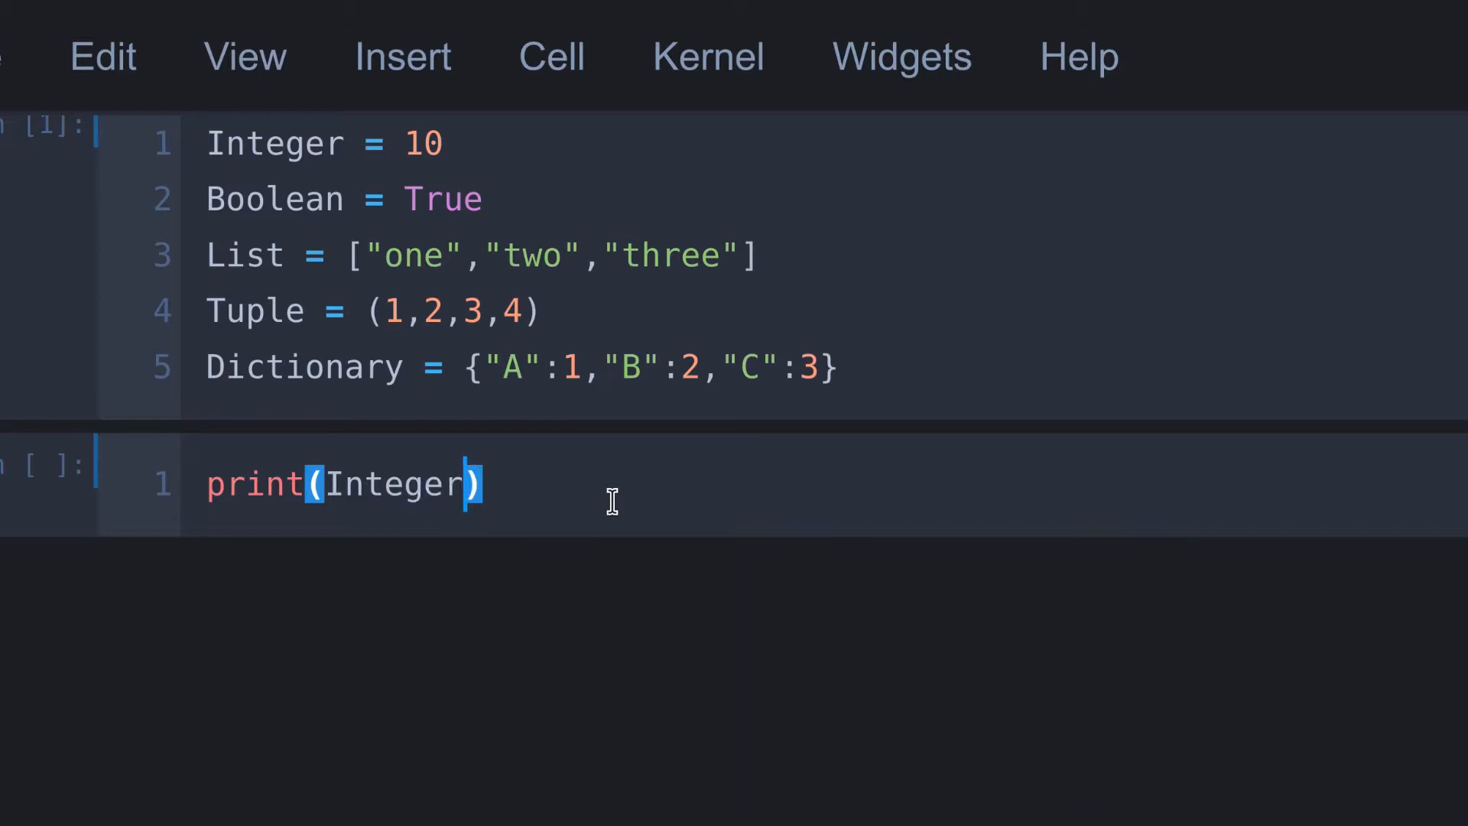
type("()")
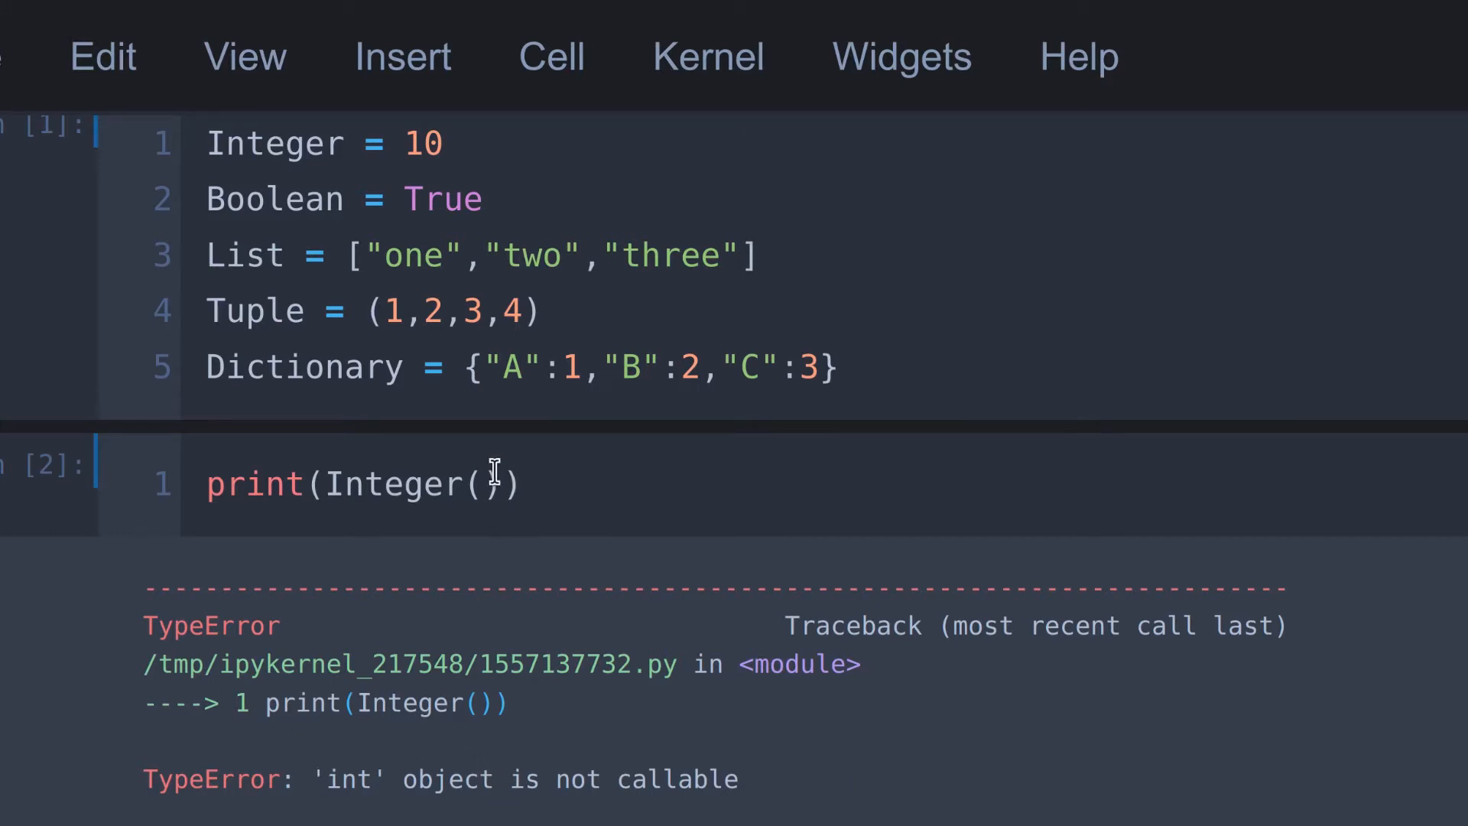
Delete the extra parentheses so print(Integer) runs and outputs 10.
key("Backspace")
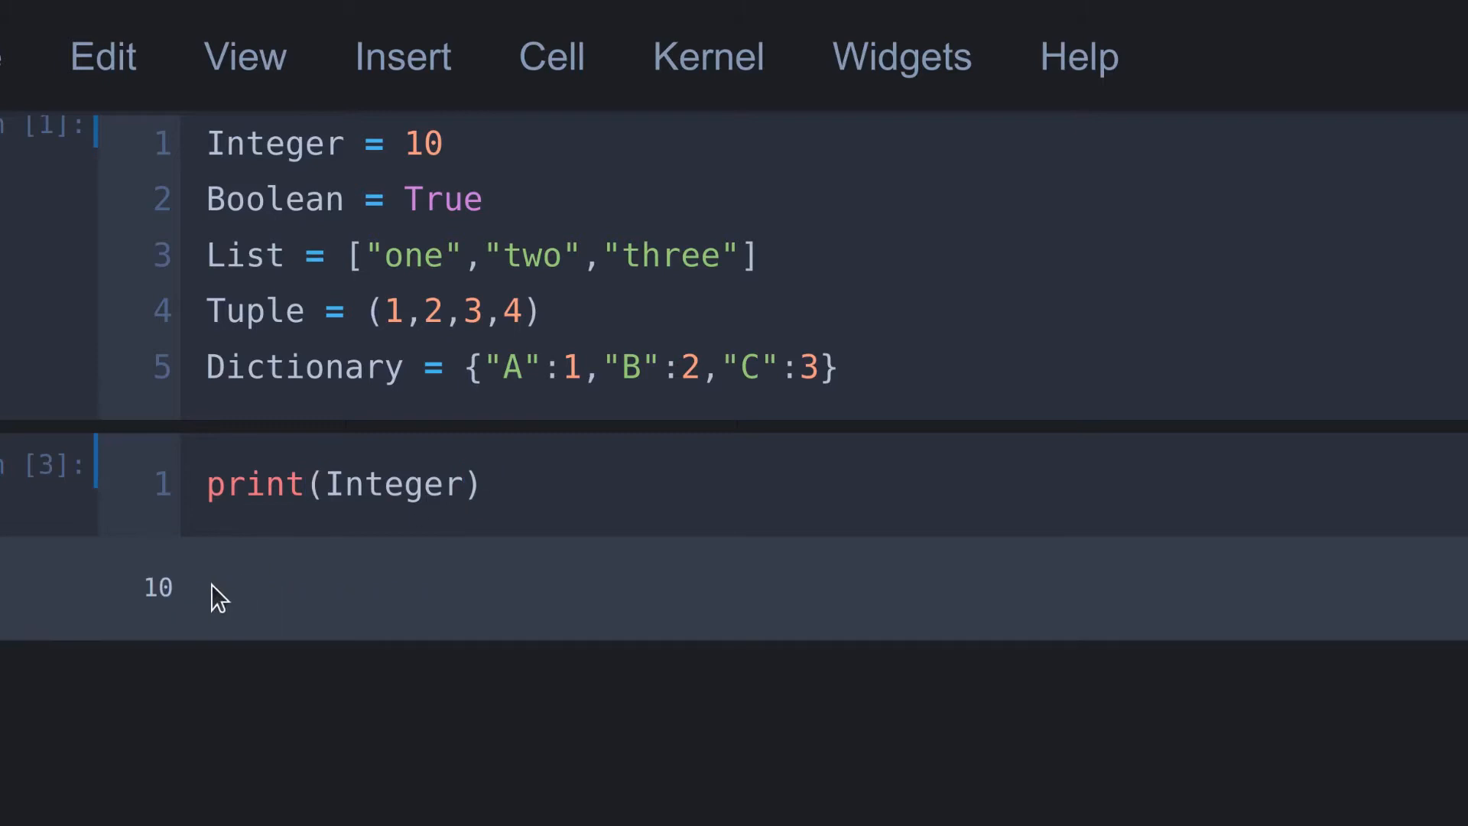
mouse_move(627, 549)
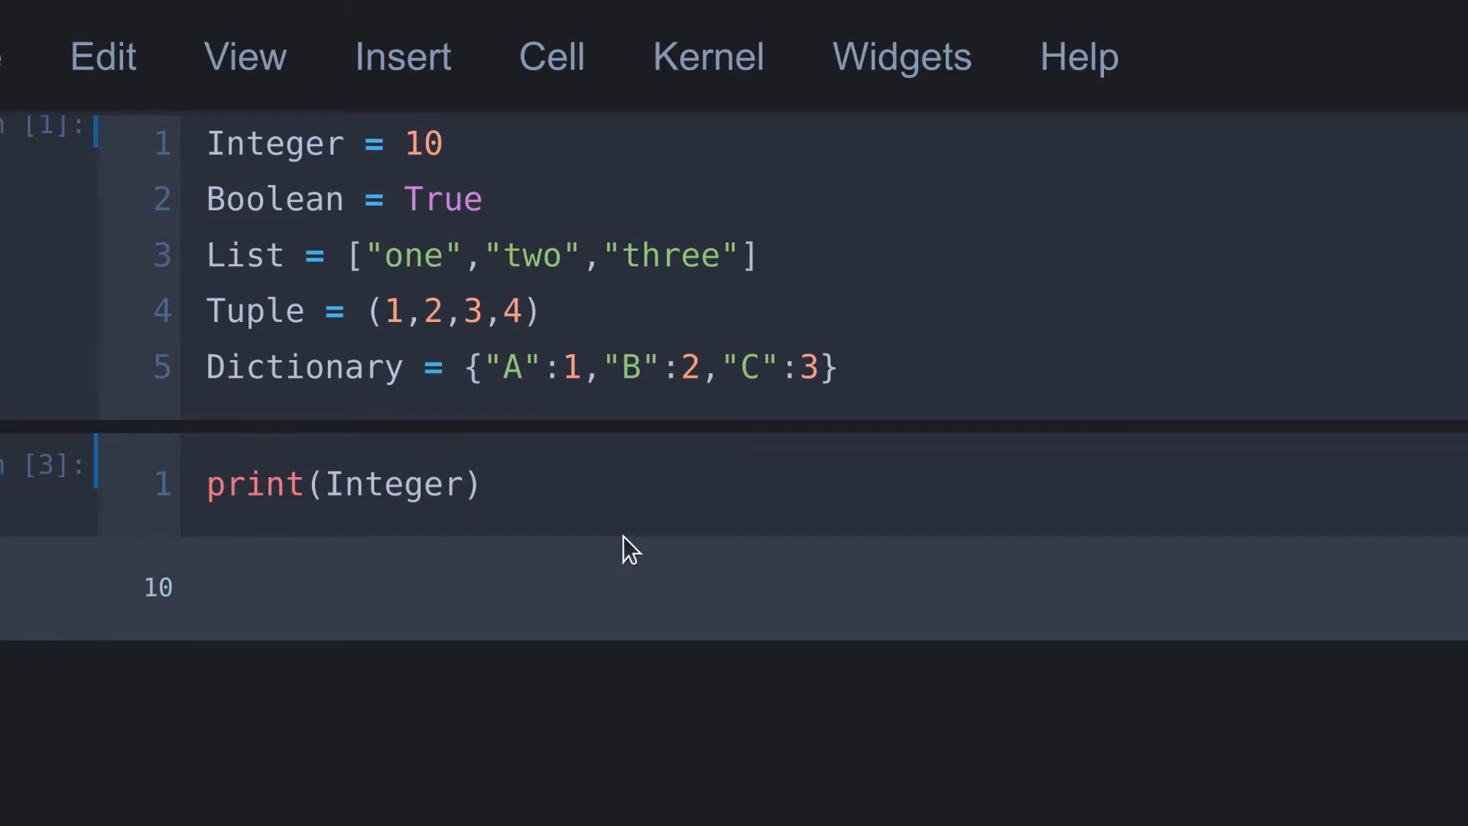
mouse_move(697, 528)
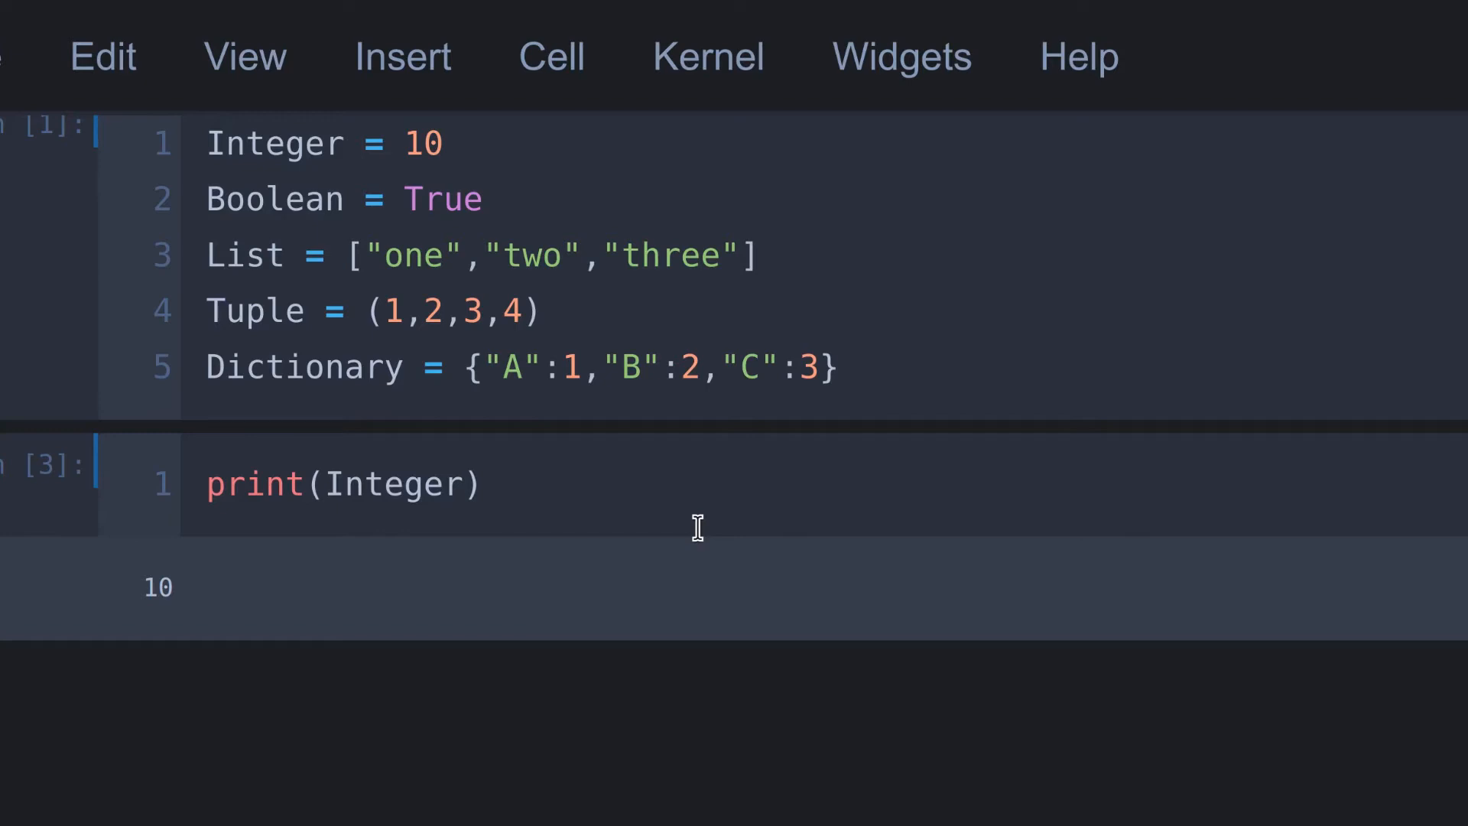
mouse_move(645, 561)
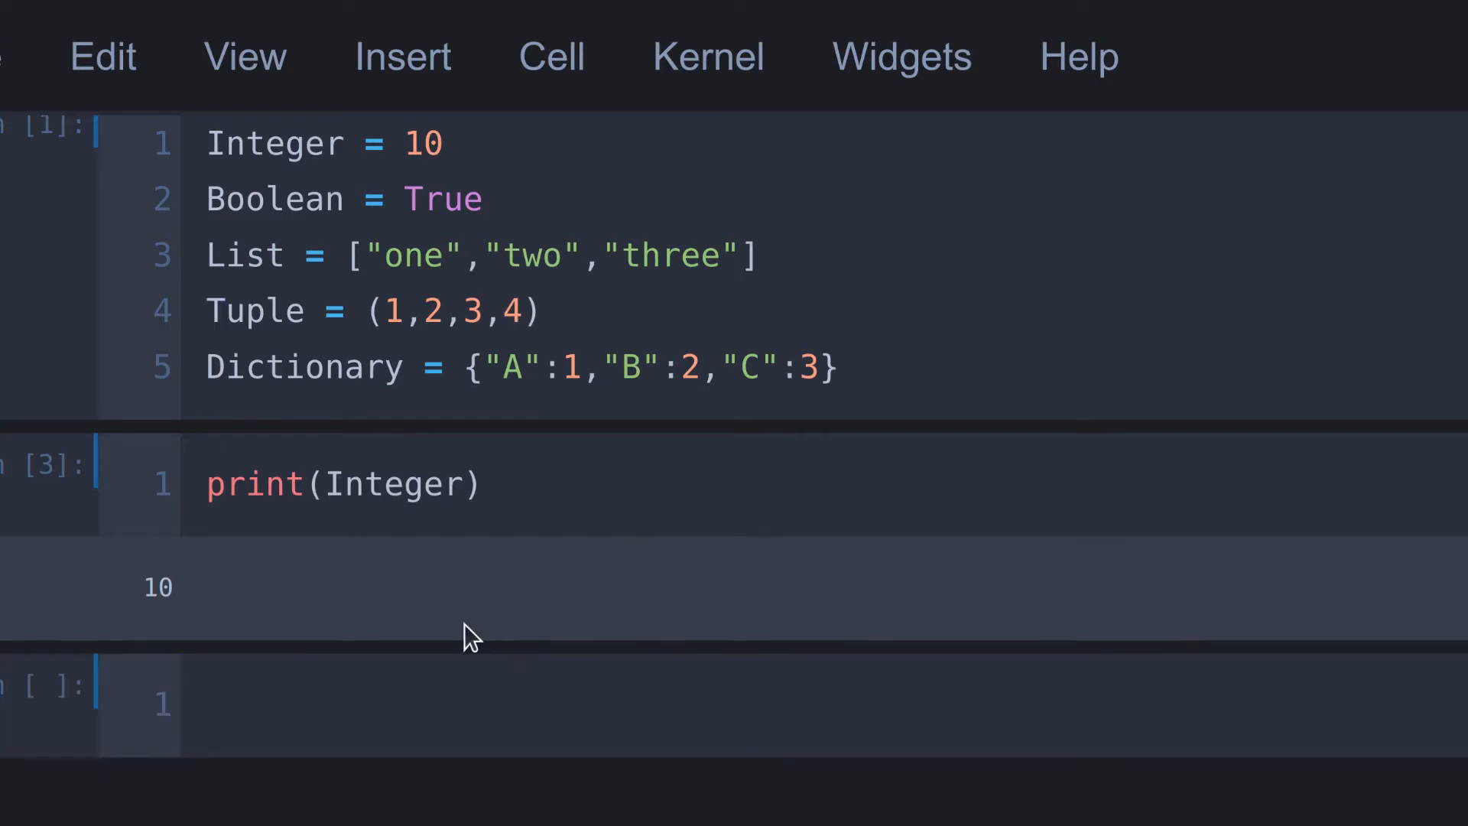
Write print(callable(List)) in the new cell and run it, outputting False.
scroll("down", 3)
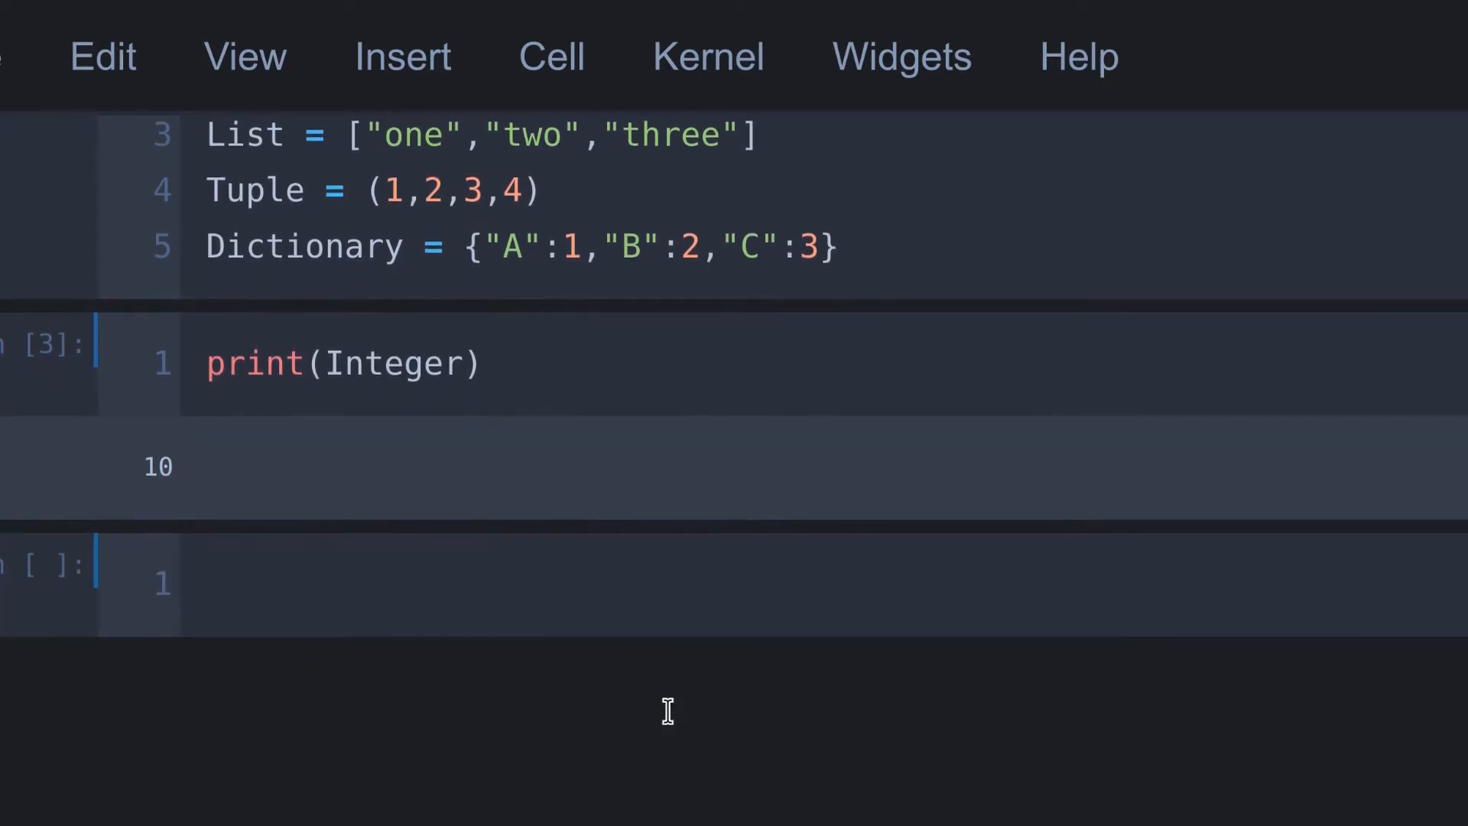
left_click(374, 581)
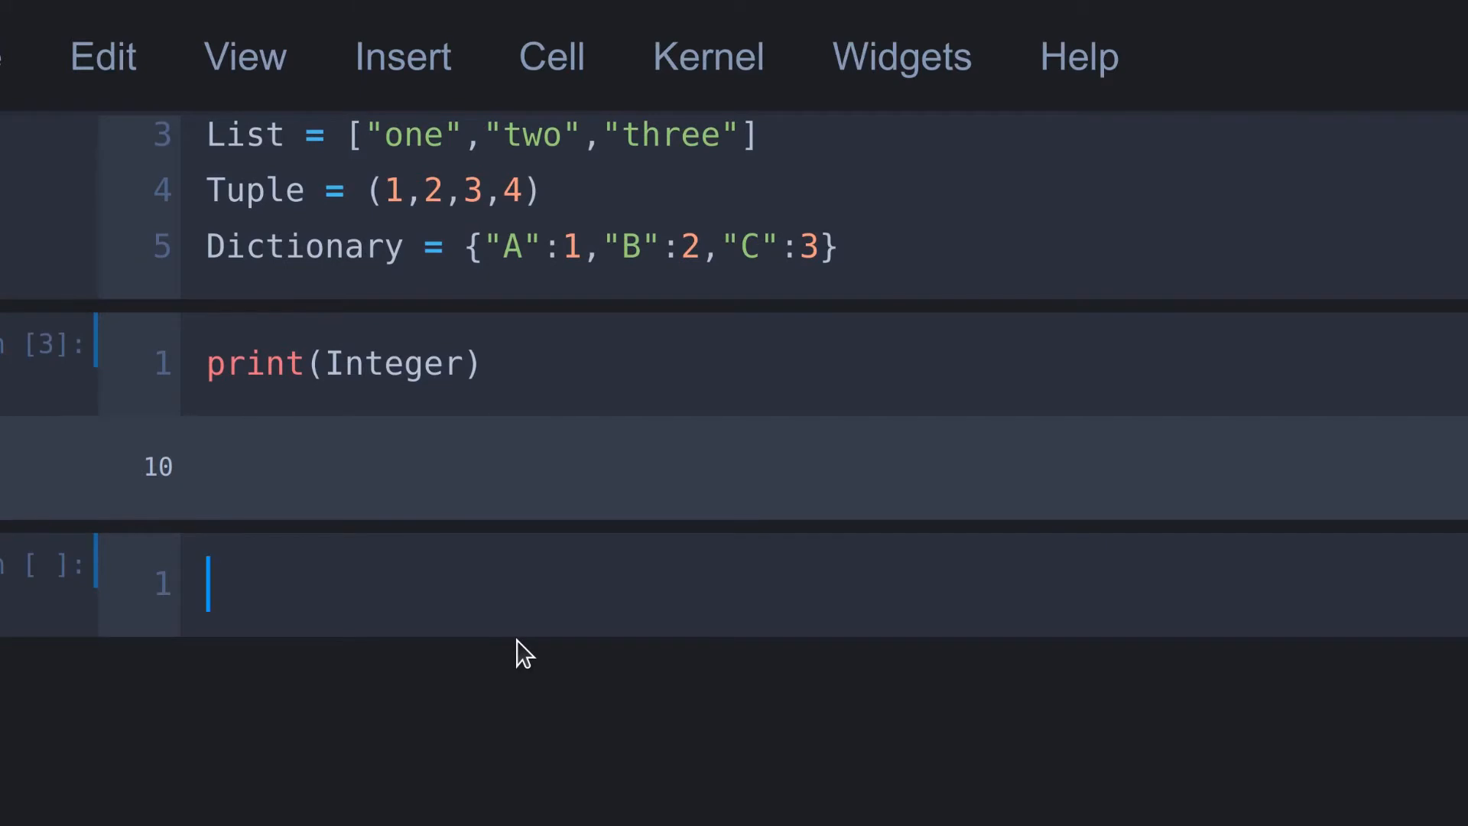
type("print")
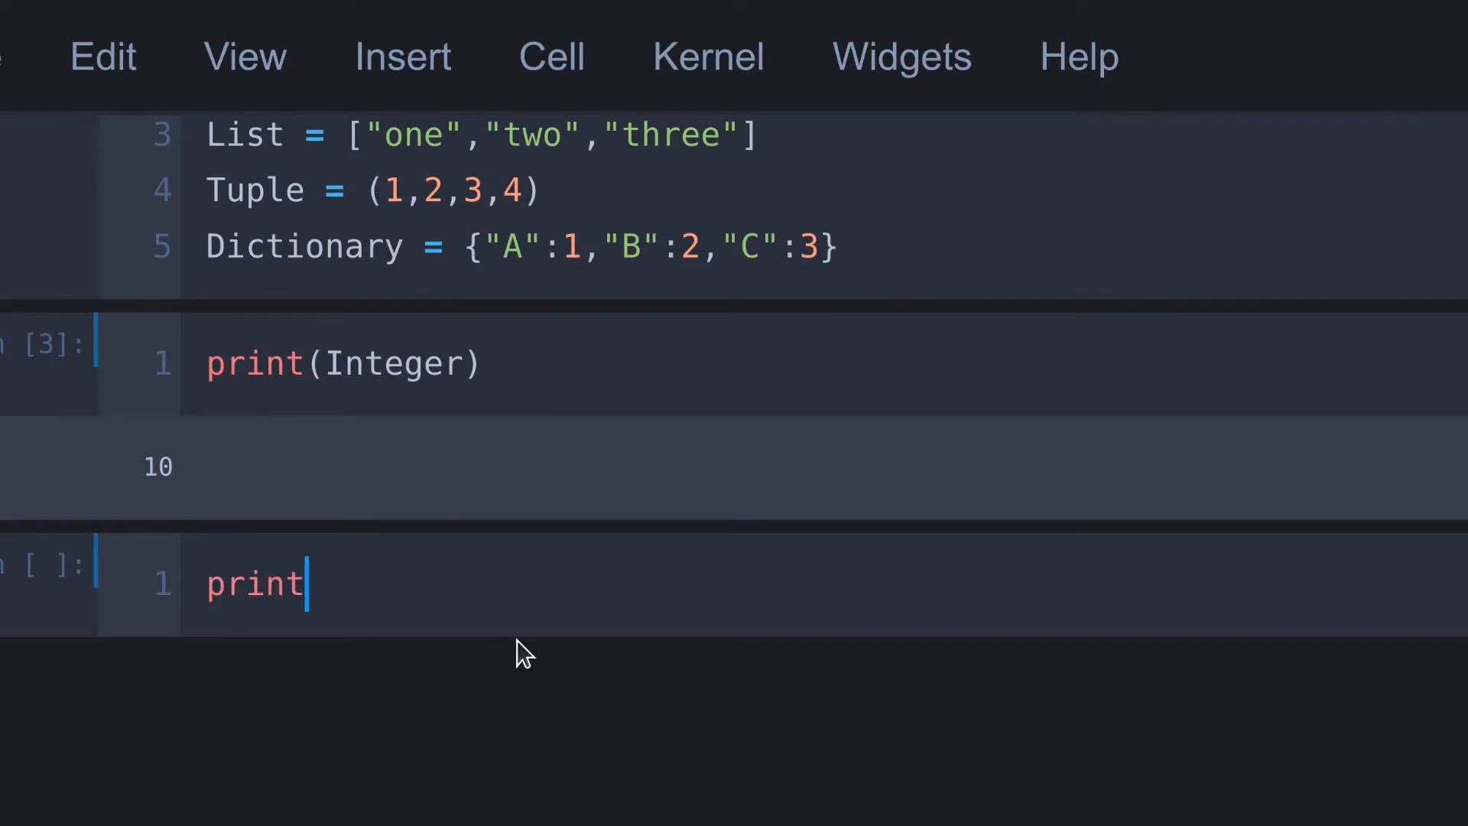
type("(callable)")
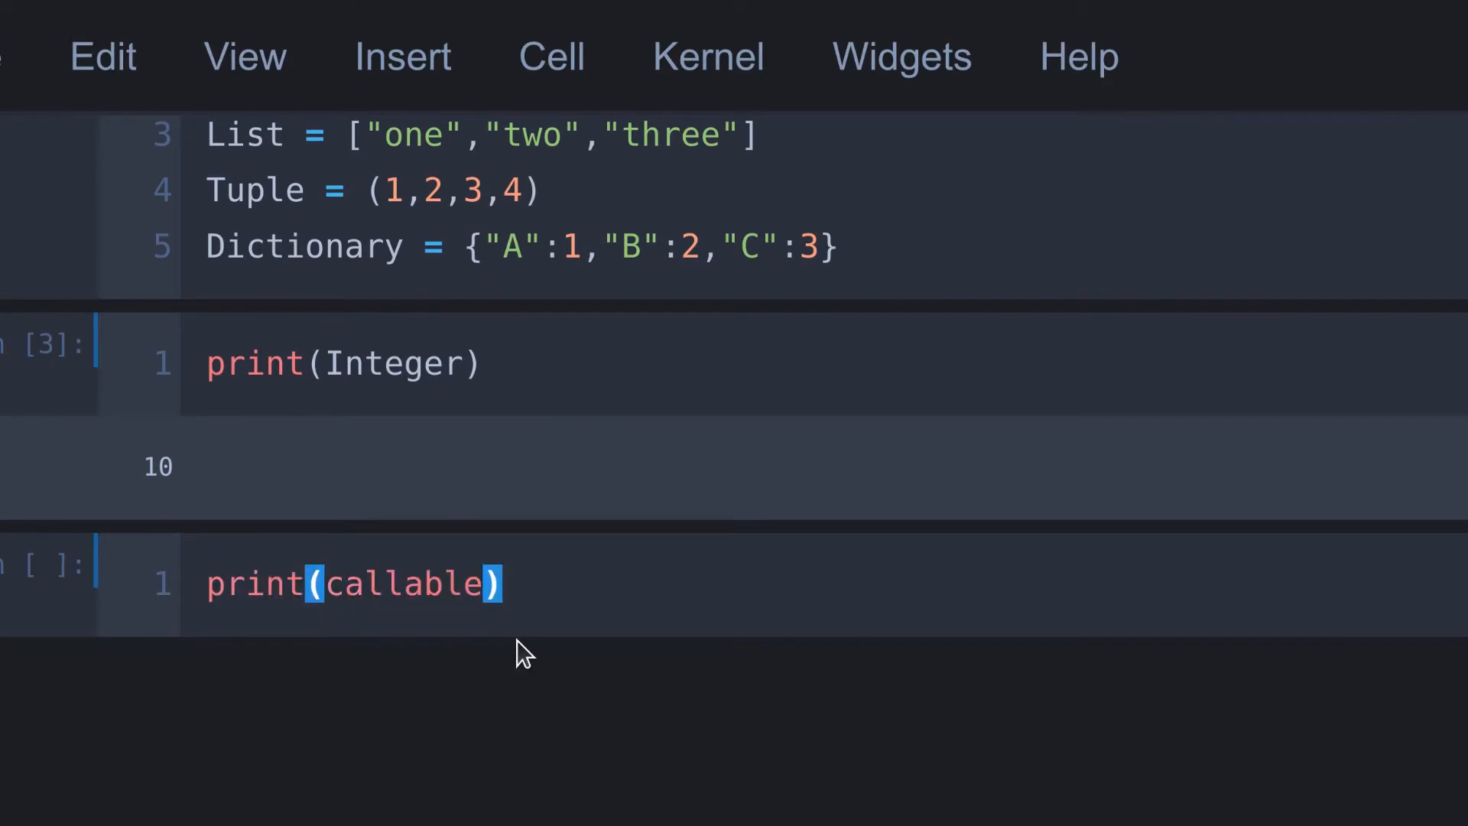
type("()")
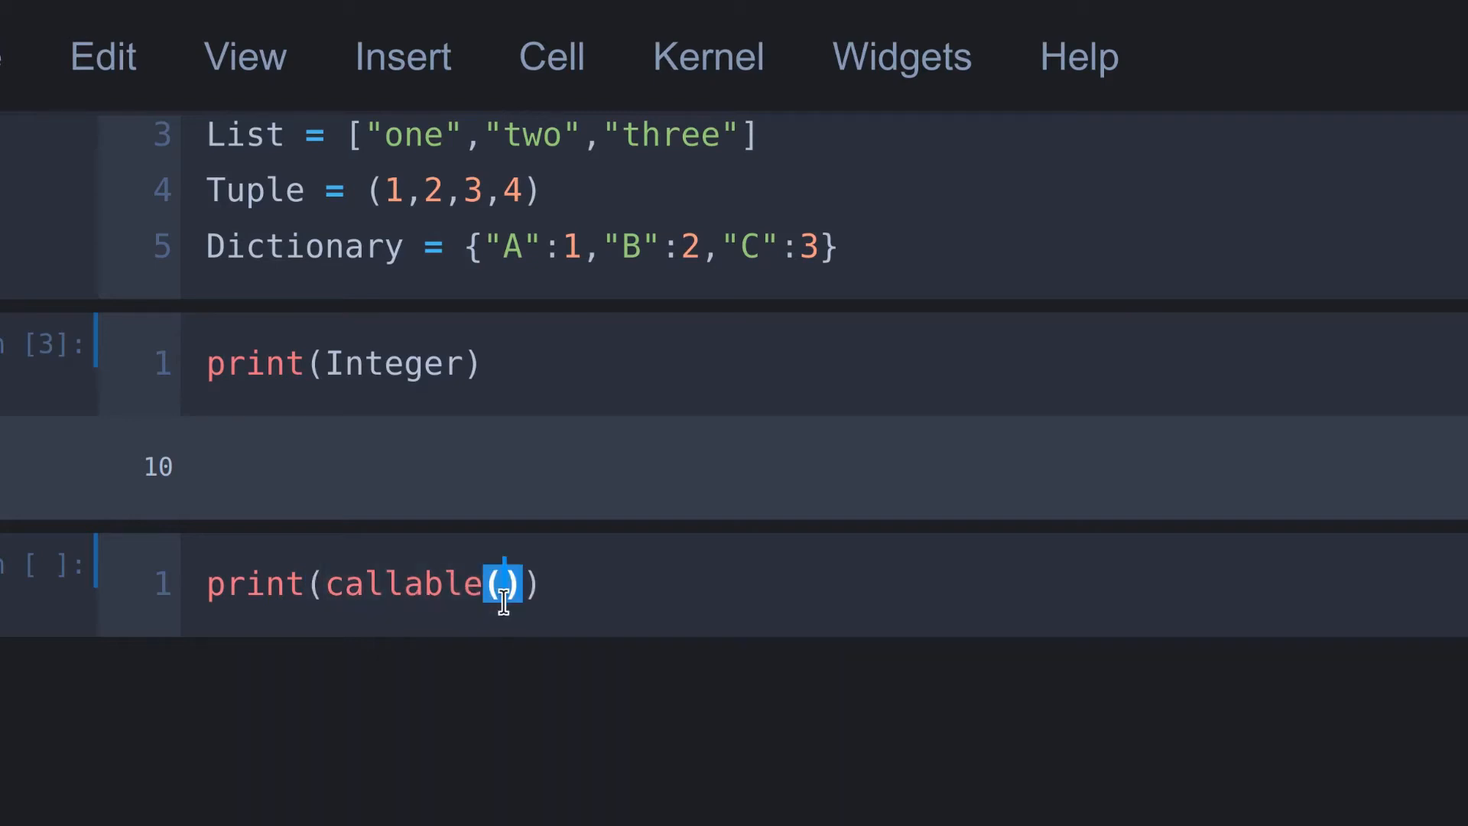
mouse_move(711, 590)
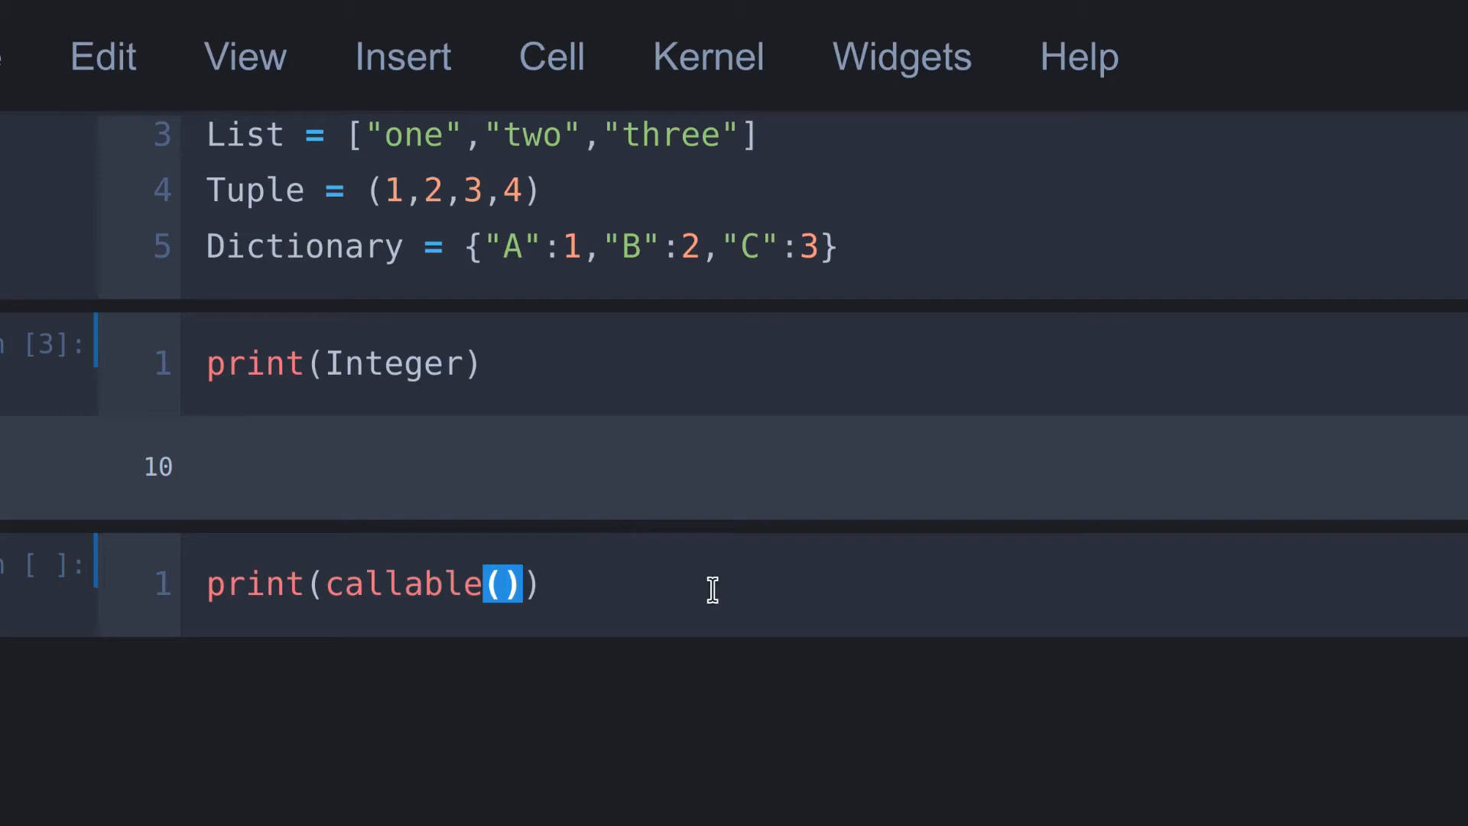
type("List")
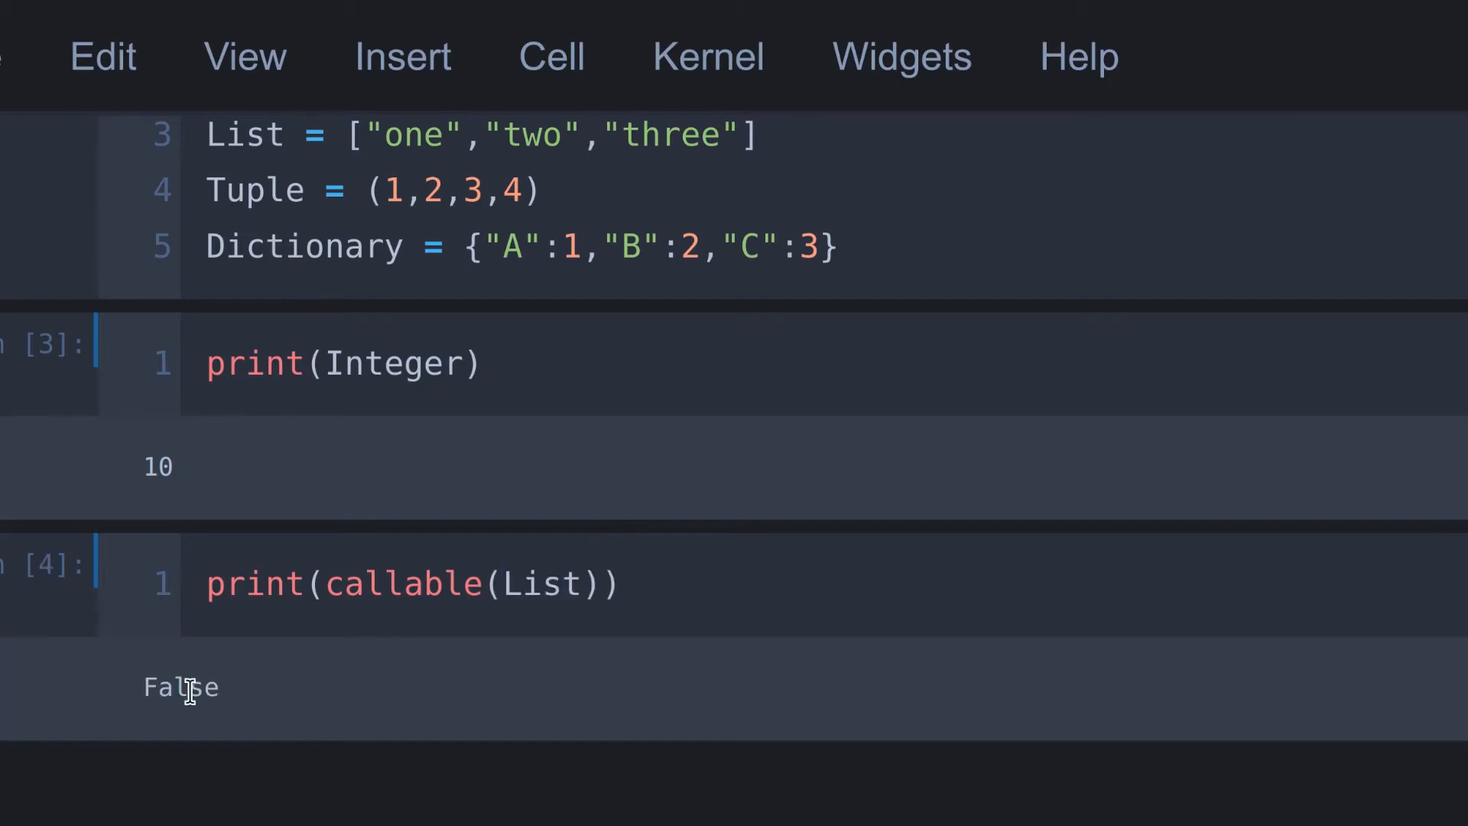
Swap List for print inside callable() and rerun, turning the False output into True.
double_click(180, 688)
type("prin")
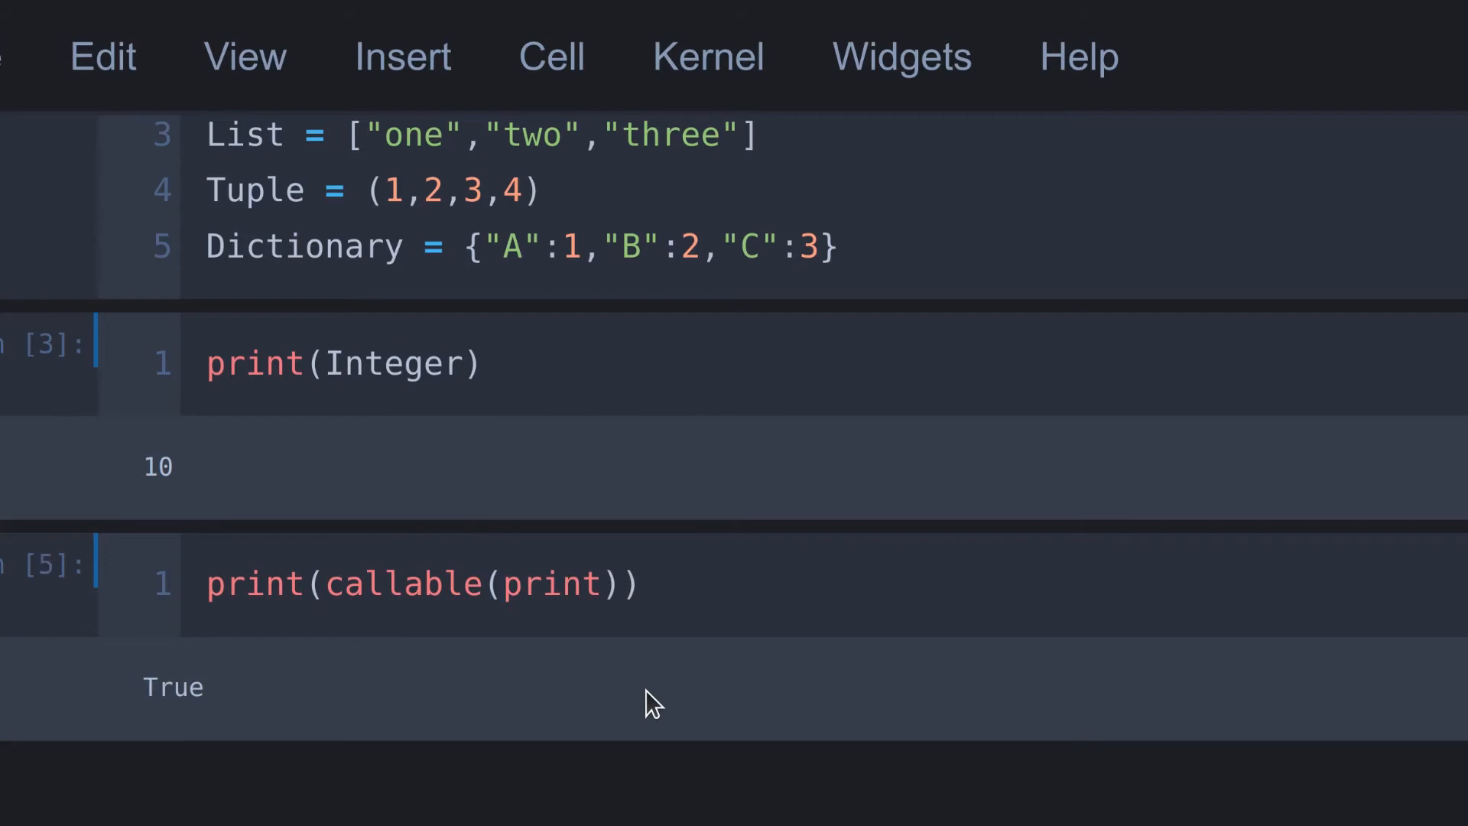
double_click(173, 687)
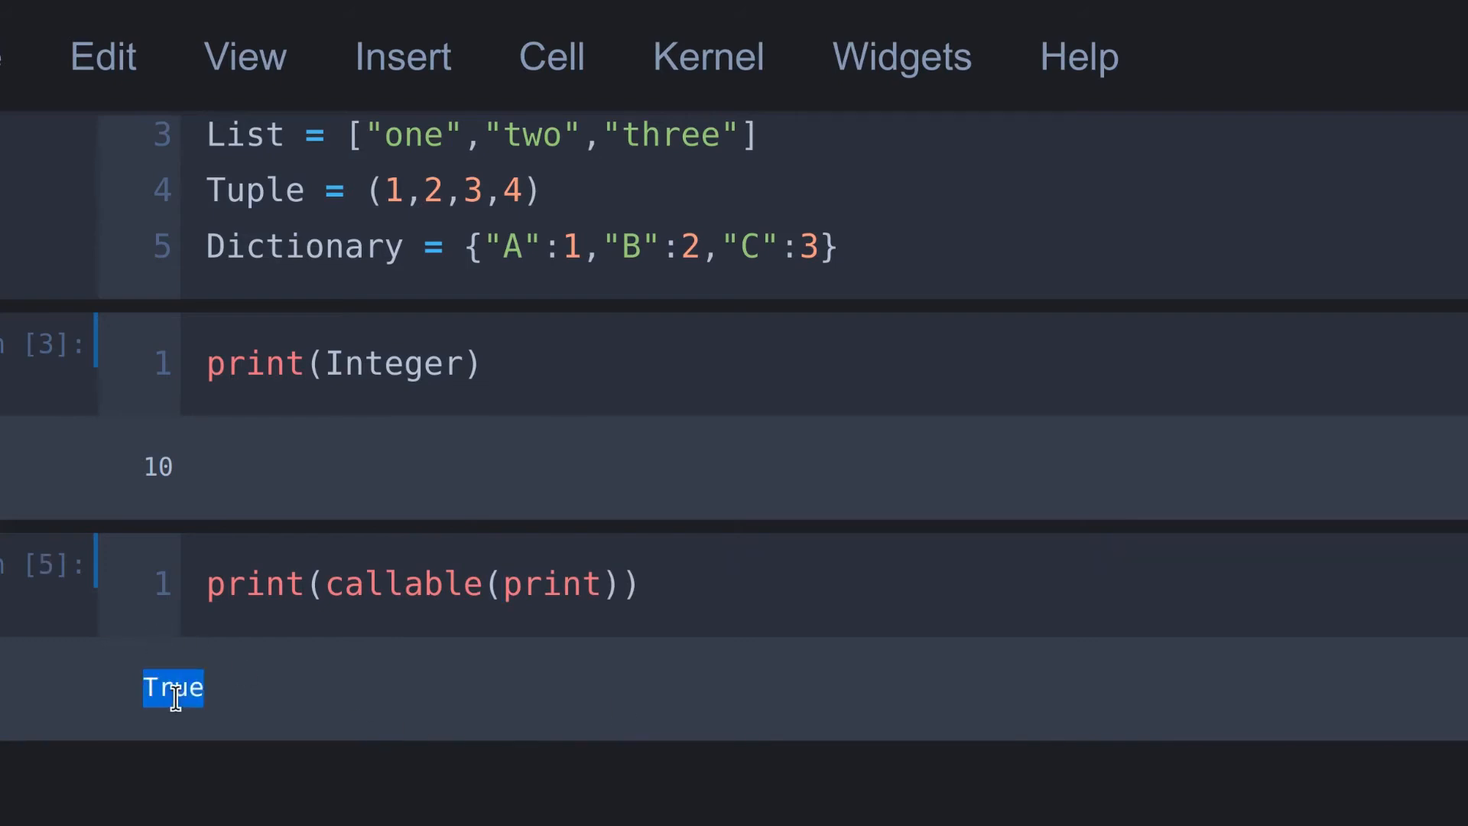
mouse_move(564, 552)
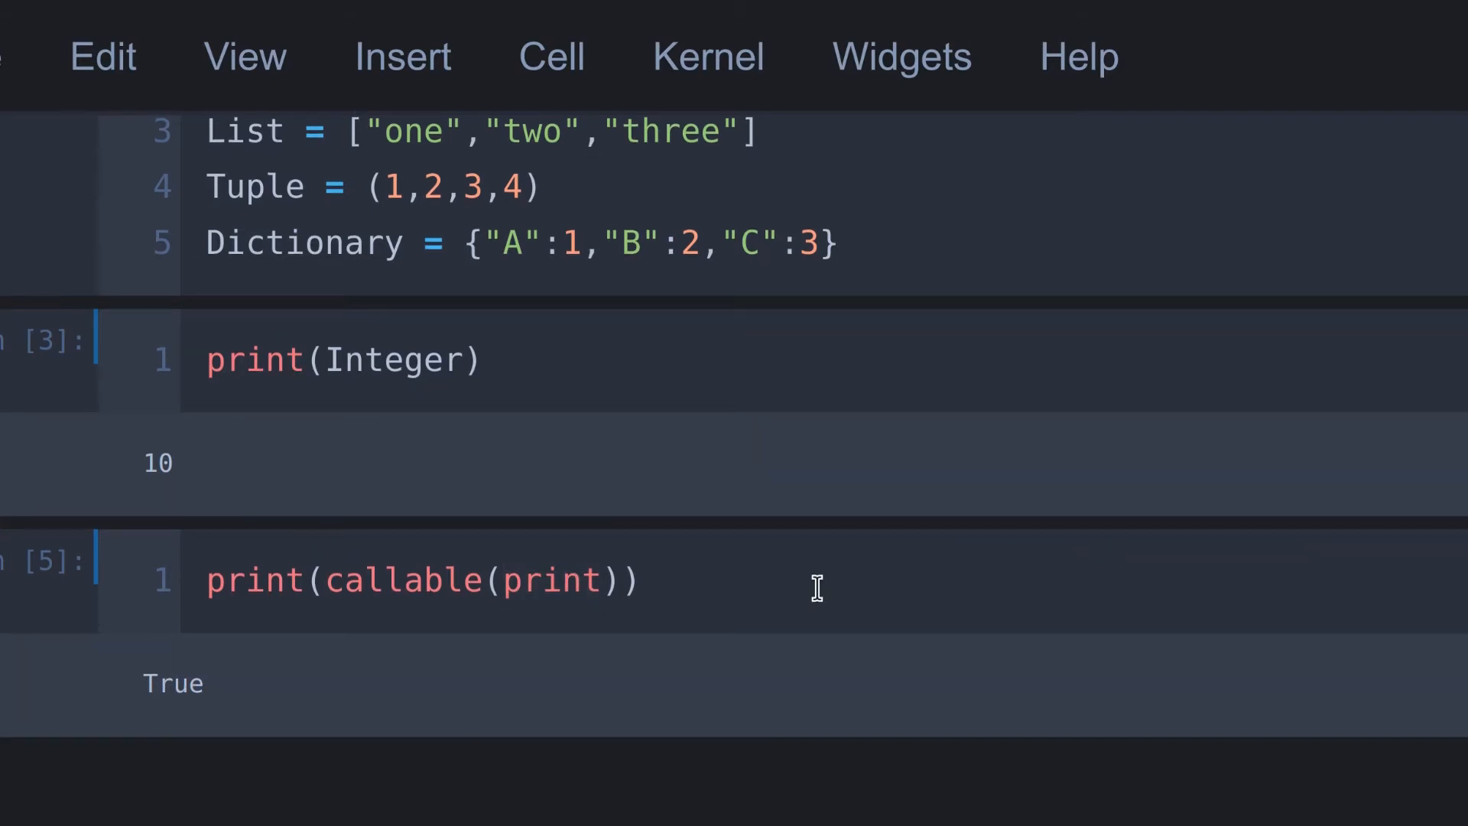
mouse_move(806, 601)
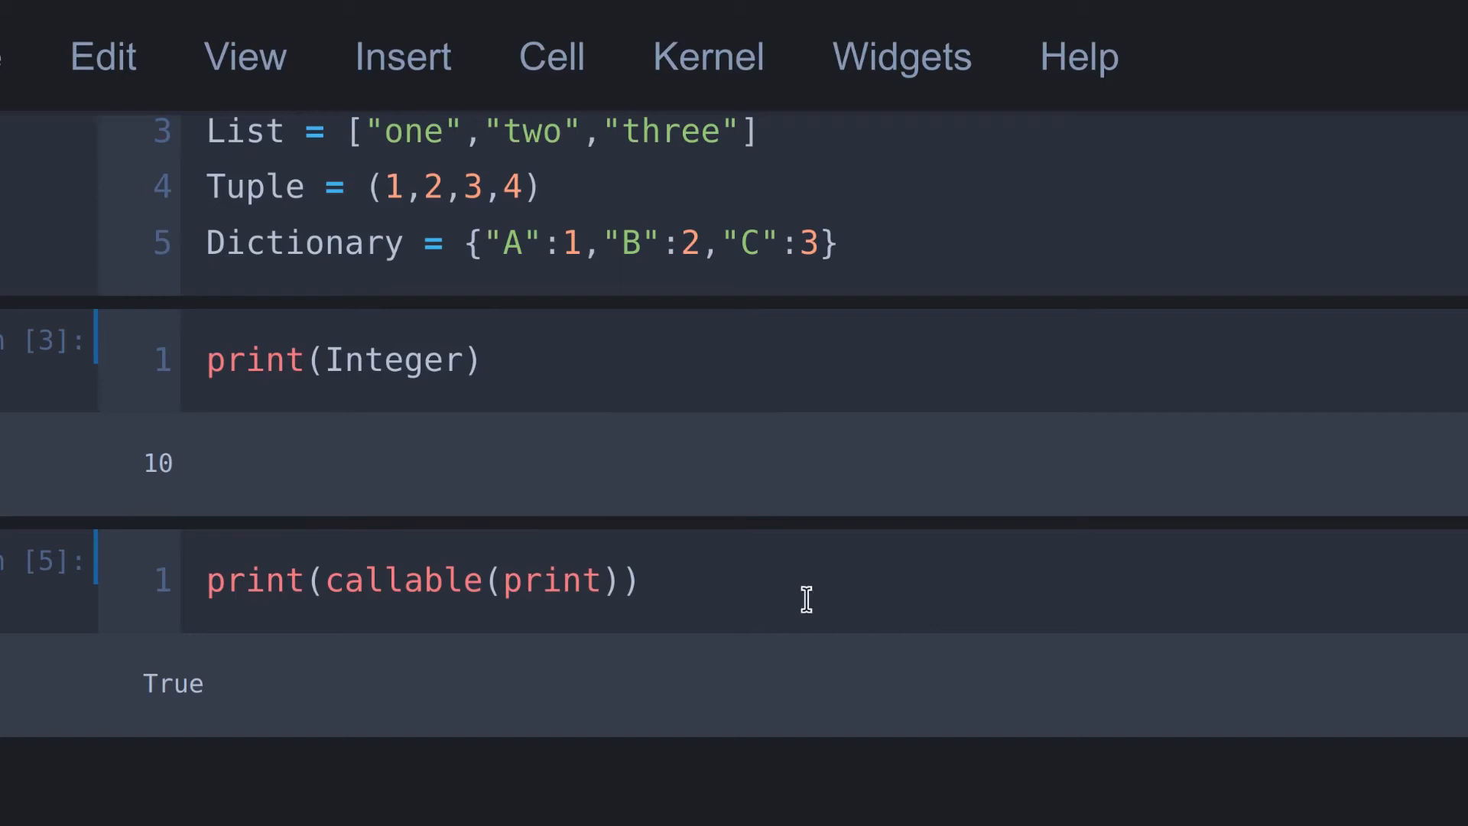
Write print(List(1)) in a new cell and run it, raising 'list' object is not callable.
scroll("up", 3)
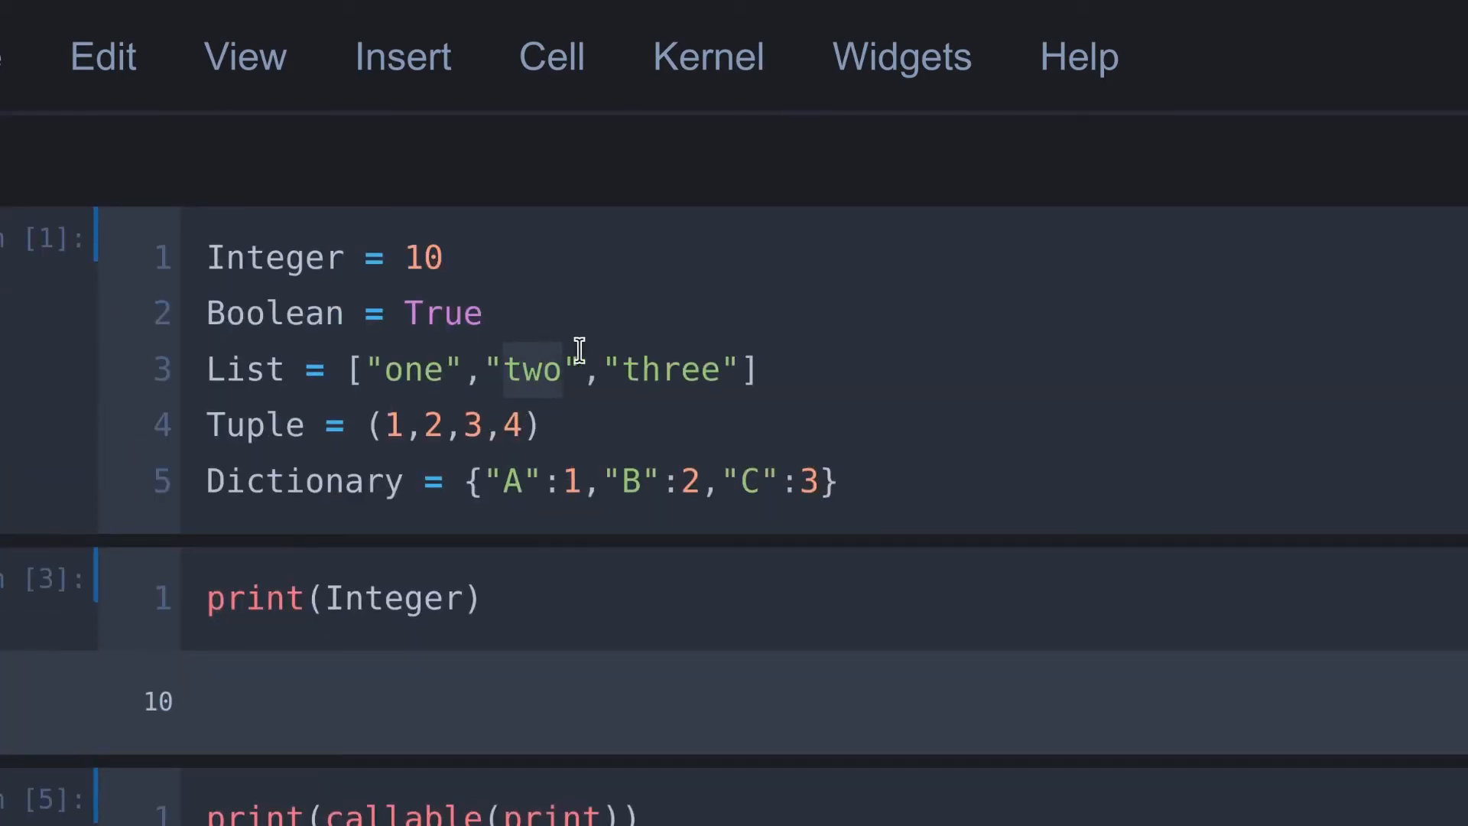
scroll("down", 3)
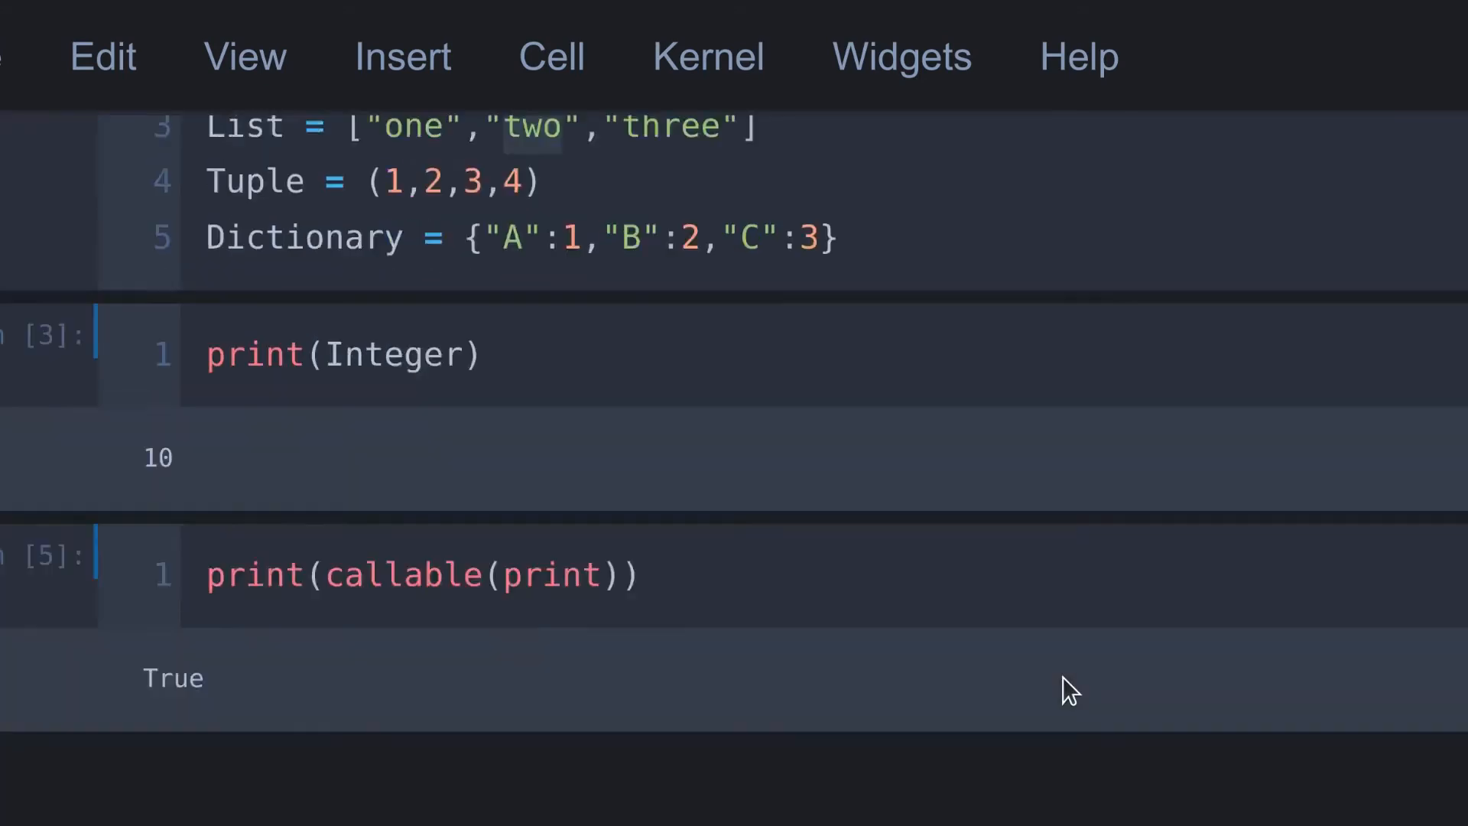
scroll("up", 3)
type("print(")
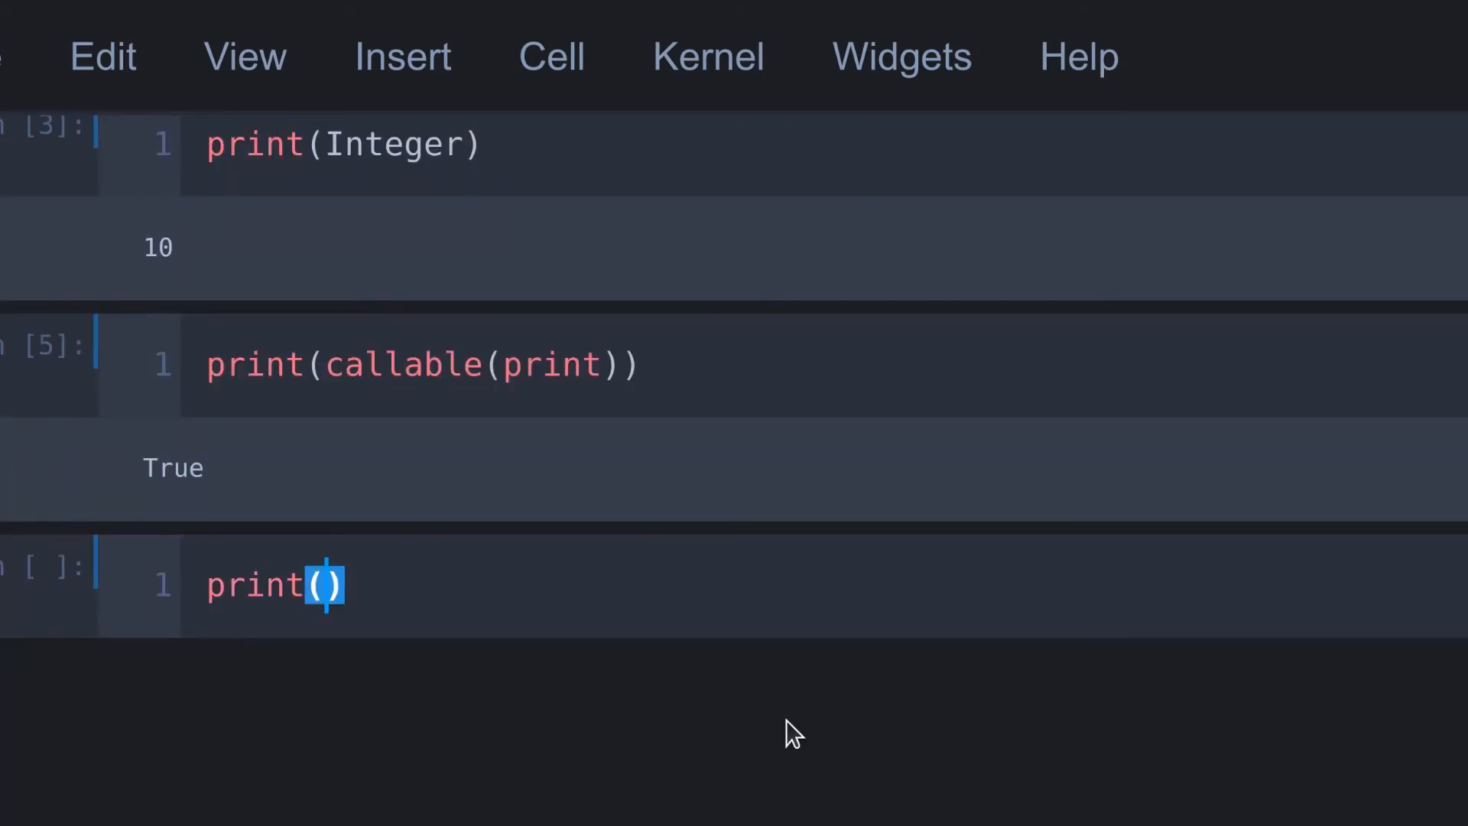
type("List(")
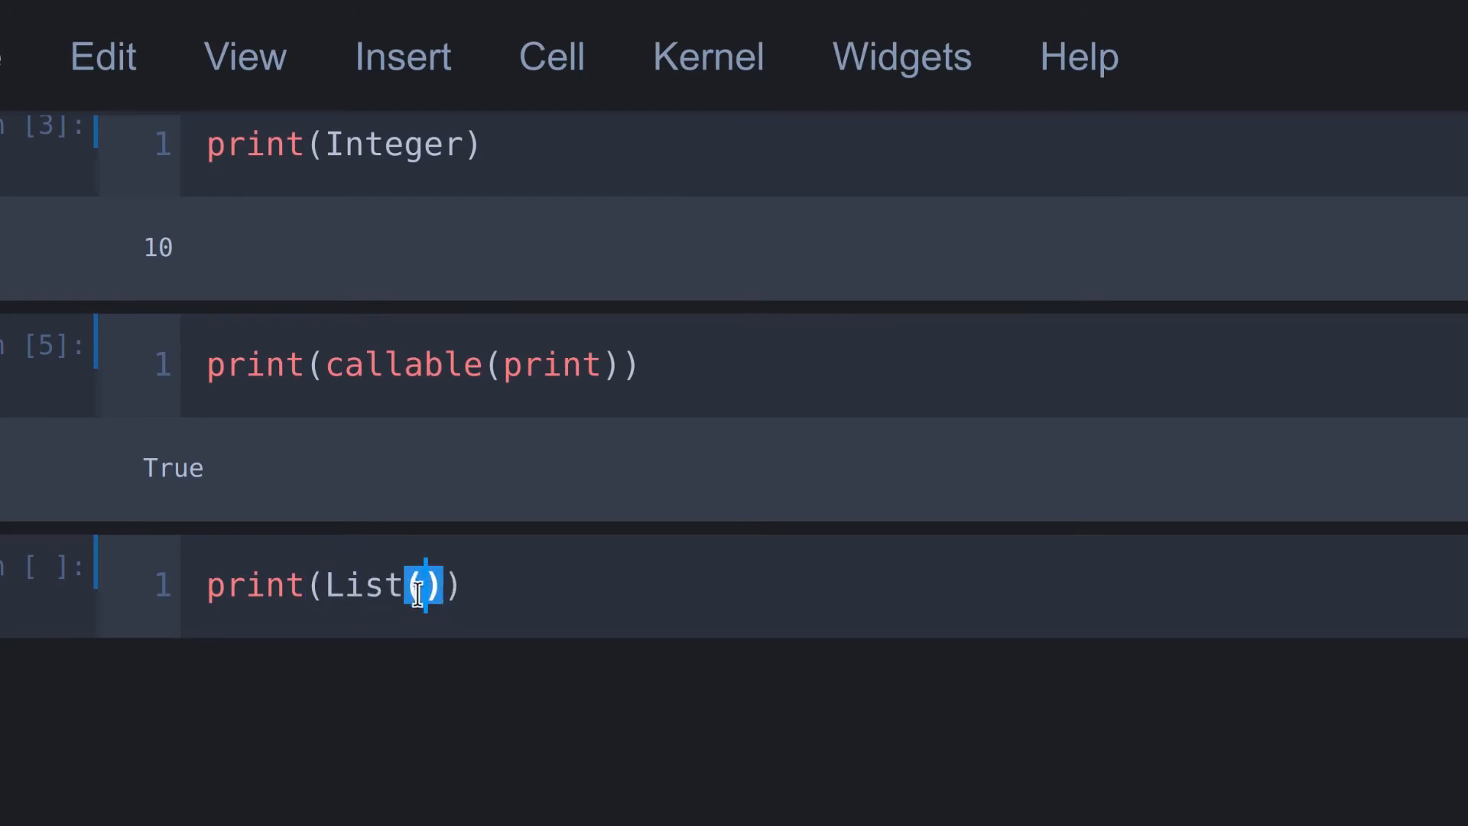
type("1")
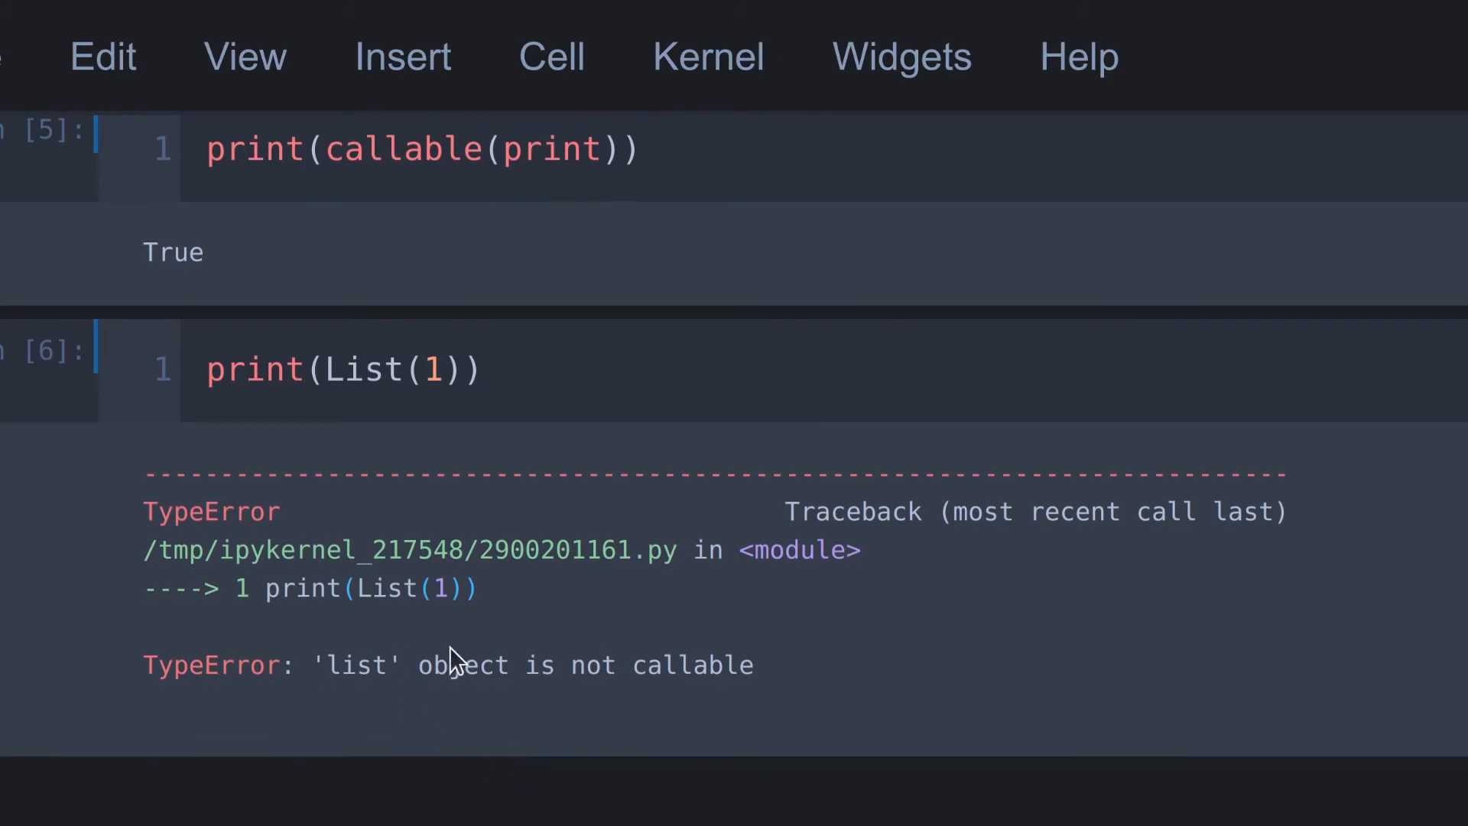
mouse_move(422, 511)
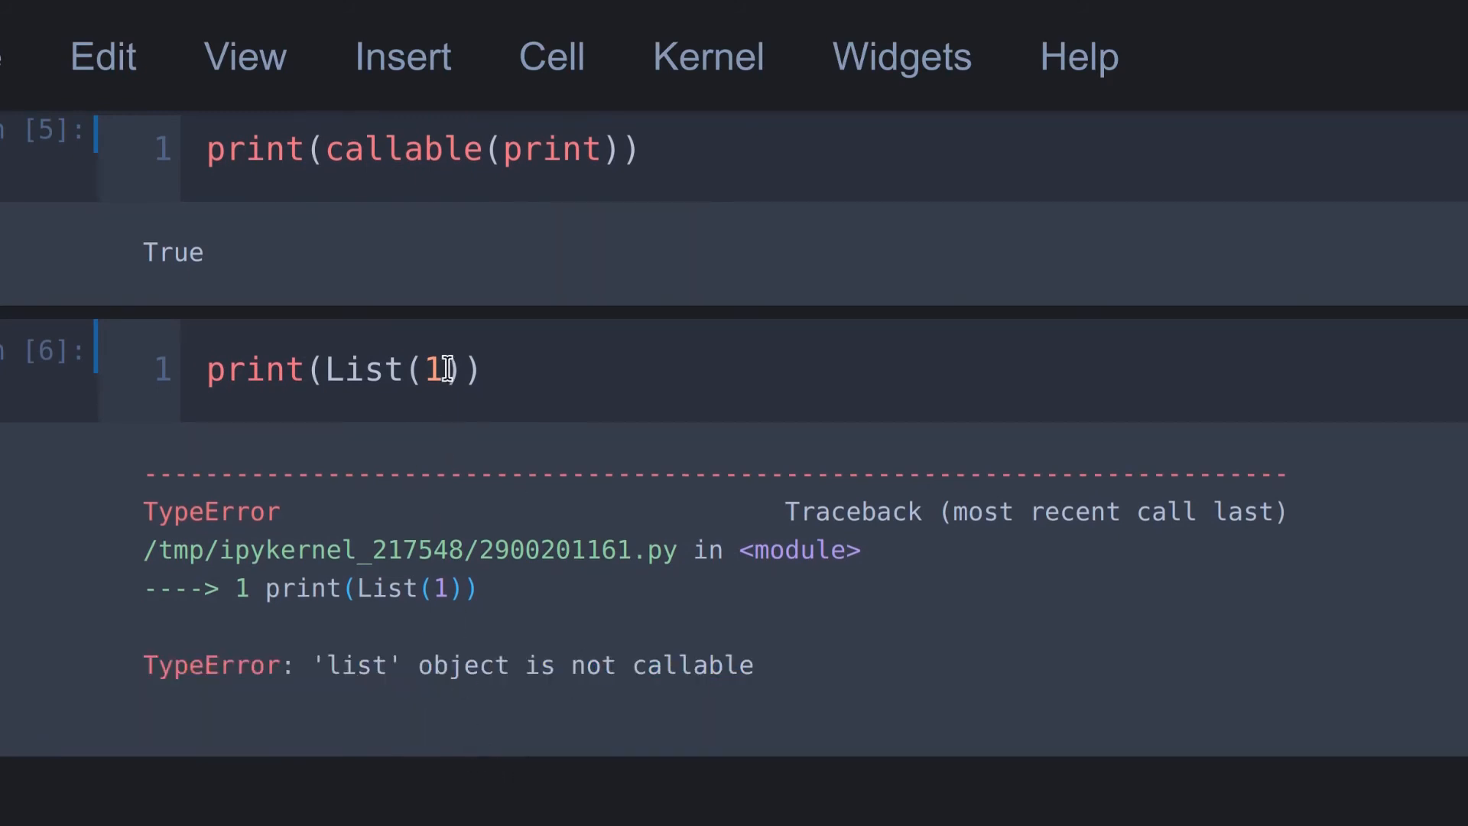
Replace the round bracket in List(1) with a square bracket to index the list.
double_click(436, 368)
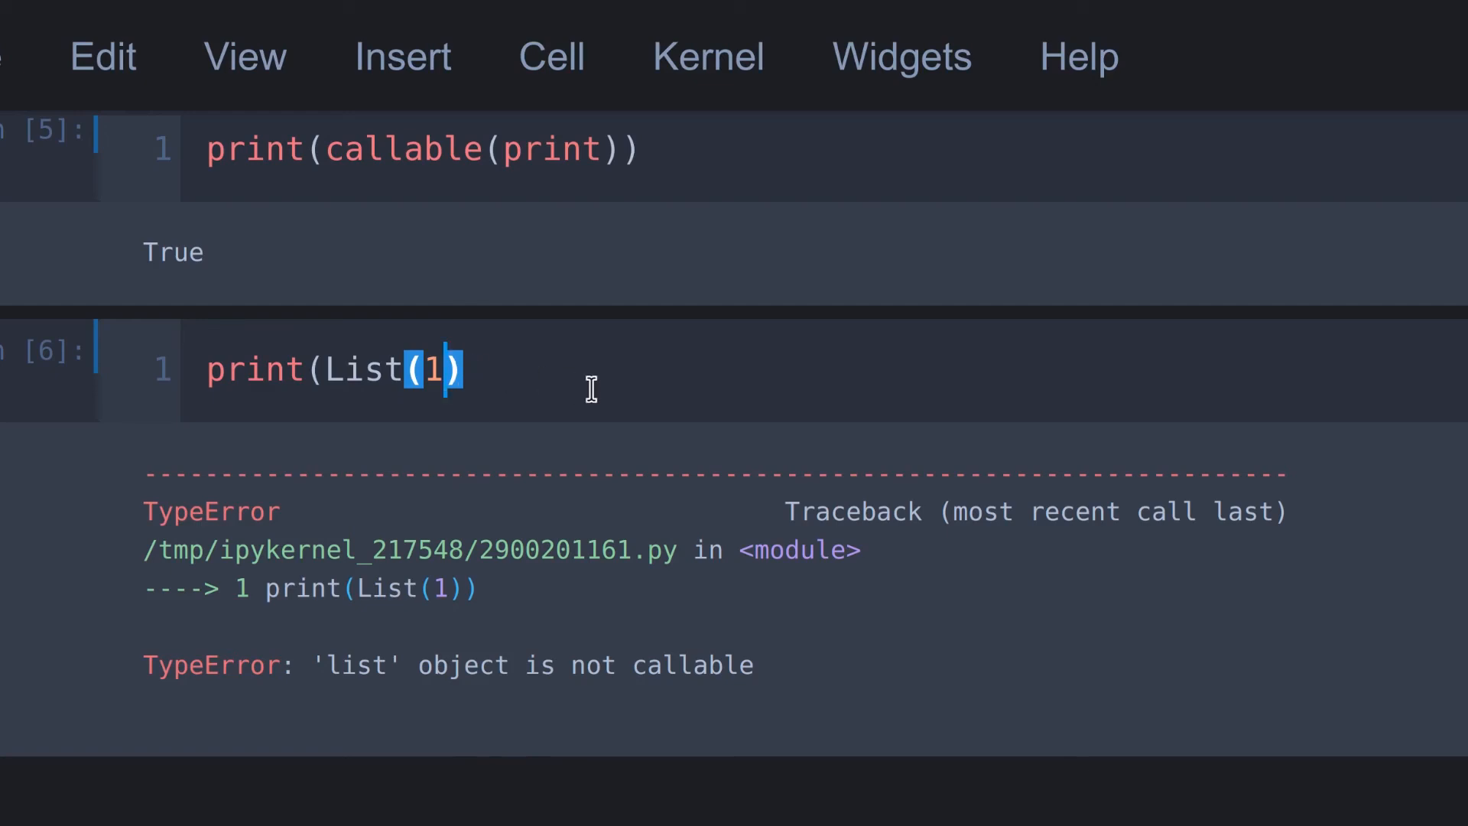
type("[1")
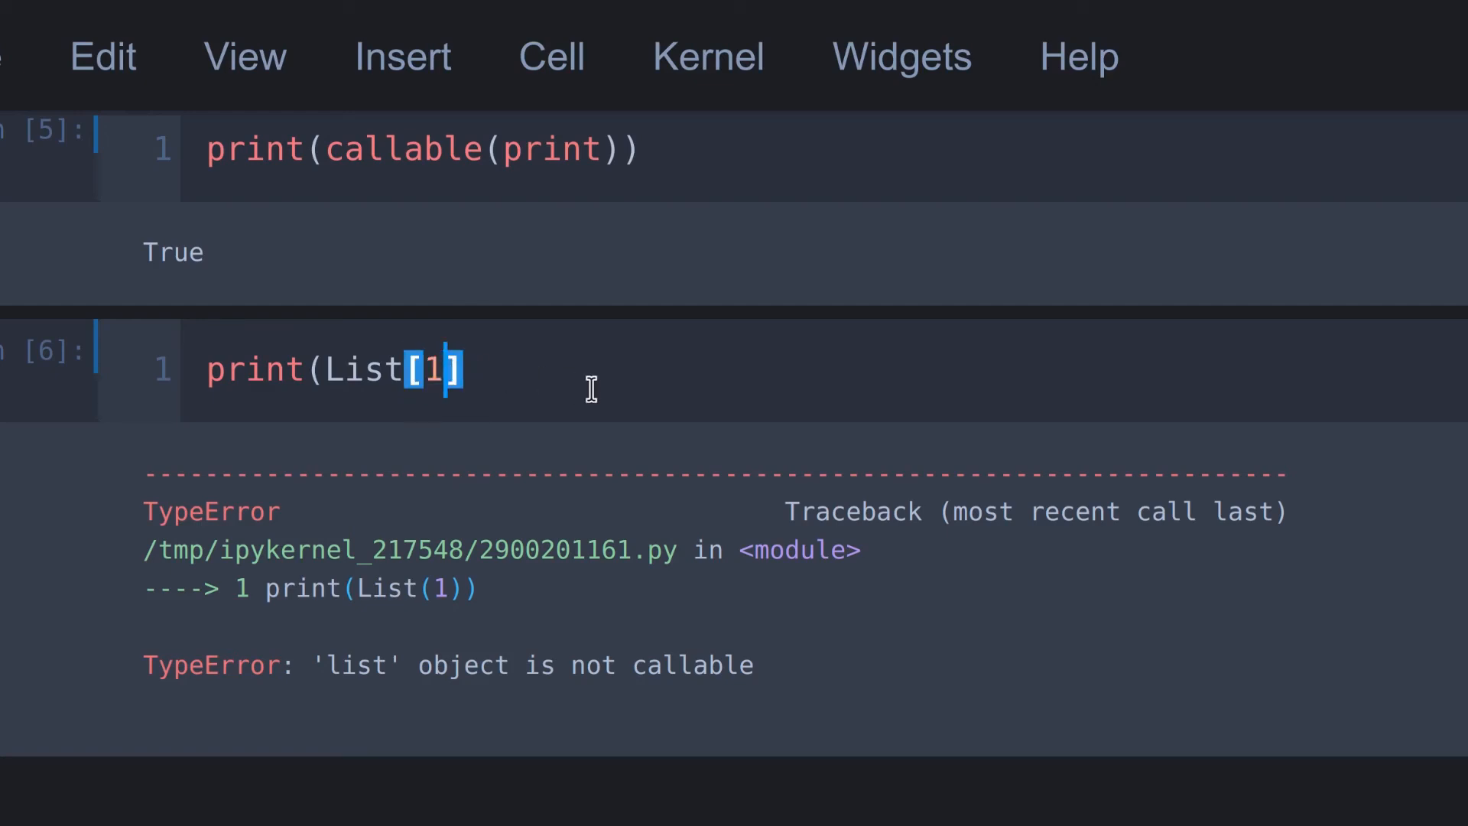